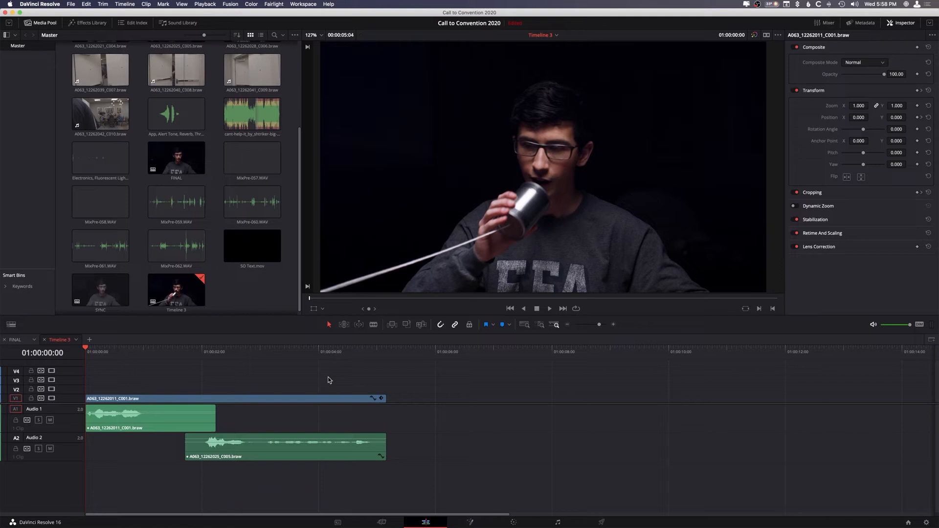
{"action": "mouse_move", "coordinate": [294, 332]}
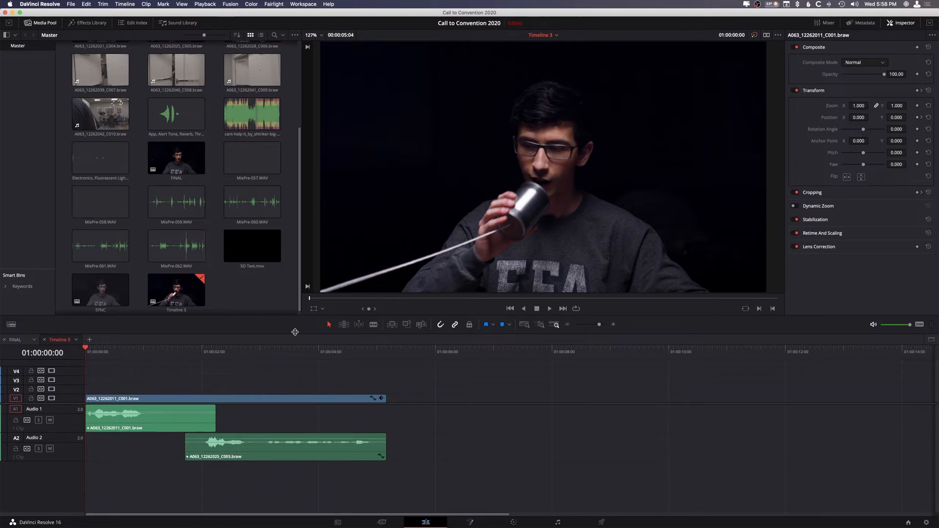
{"action": "mouse_move", "coordinate": [268, 399]}
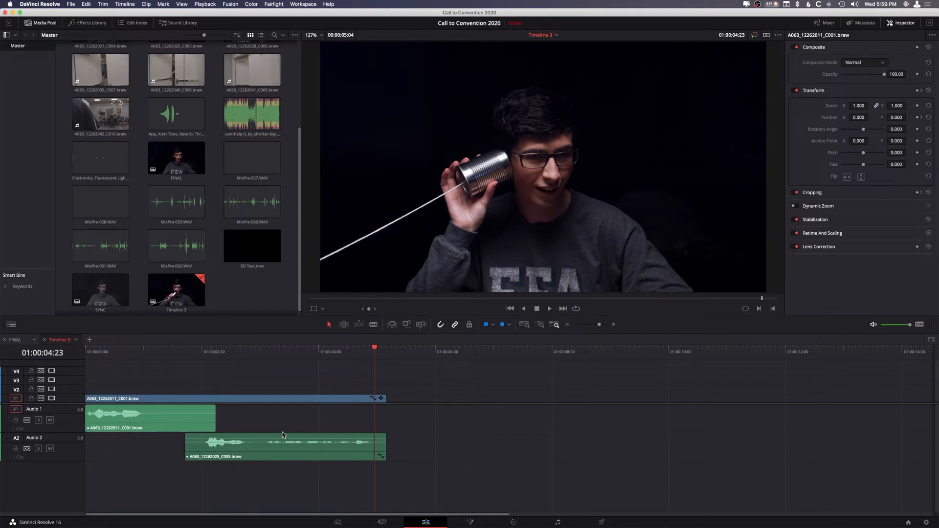
{"action": "mouse_move", "coordinate": [269, 434]}
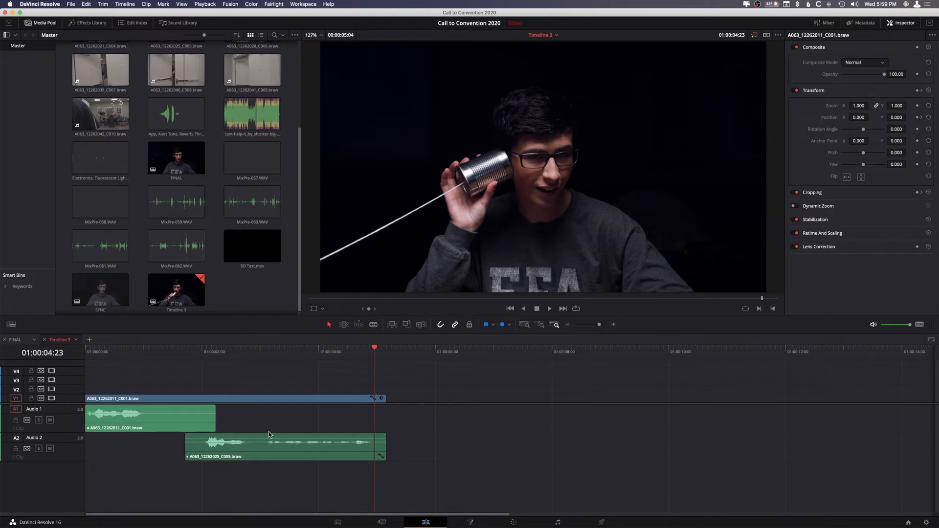
Select the A2 audio clip and enable its Clip Equalizer in the Inspector
{"action": "left_click", "coordinate": [248, 351]}
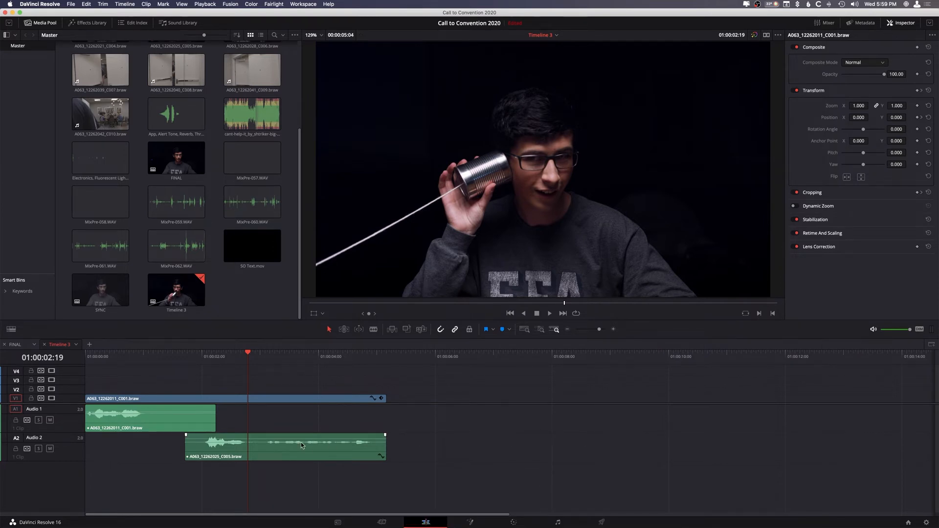
{"action": "left_click", "coordinate": [286, 446]}
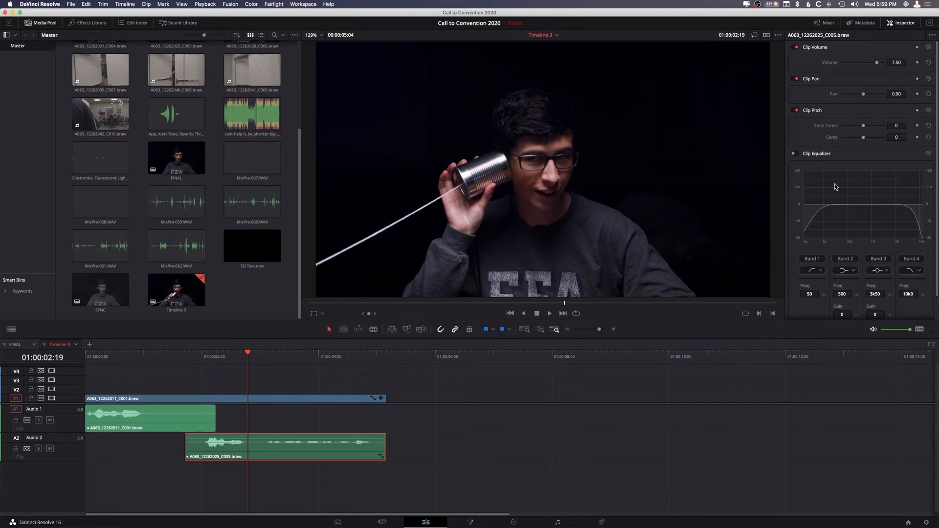
{"action": "mouse_move", "coordinate": [906, 26]}
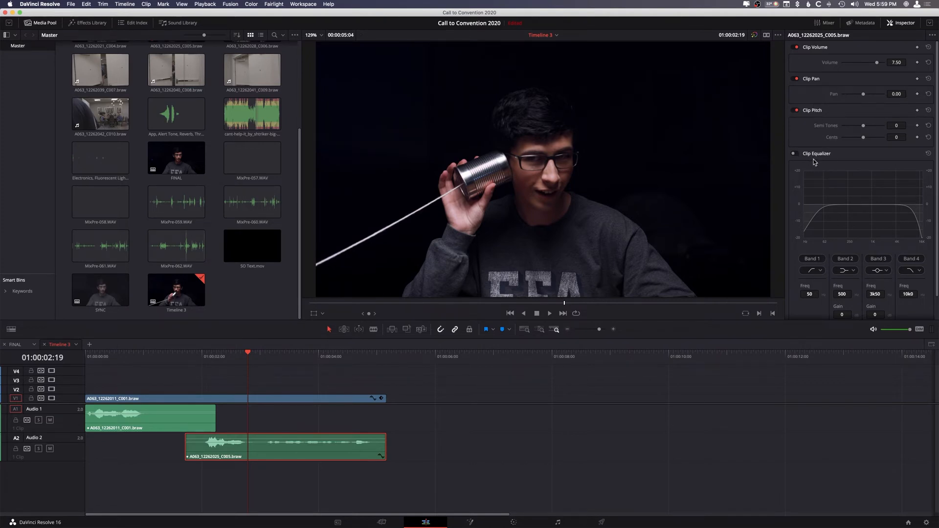
{"action": "left_click", "coordinate": [793, 154]}
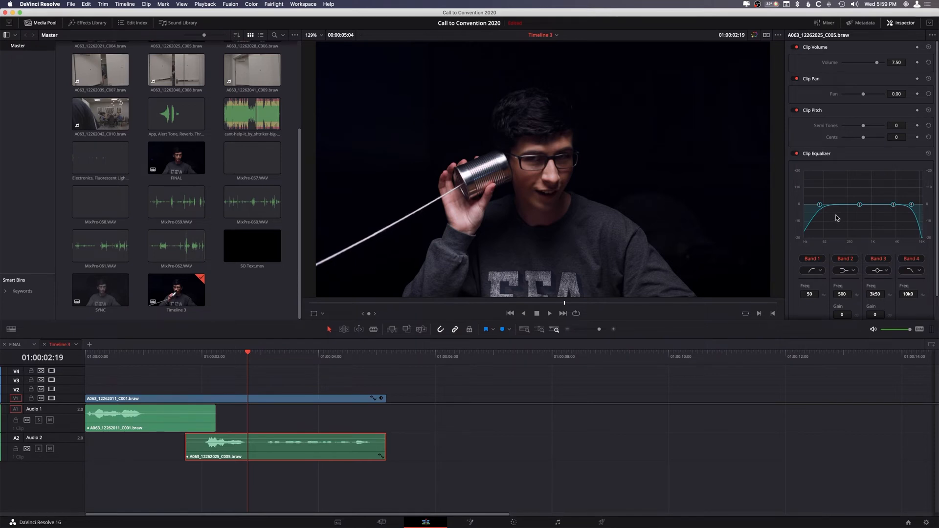
{"action": "mouse_move", "coordinate": [926, 165]}
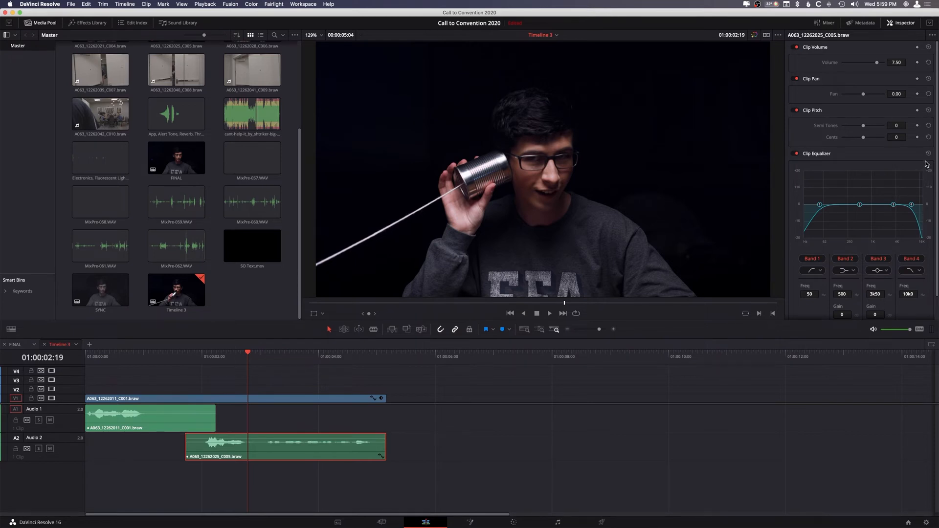
Change Band 4 from a high cut to a shelf so the treble is no longer rolled off
{"action": "left_click", "coordinate": [796, 154]}
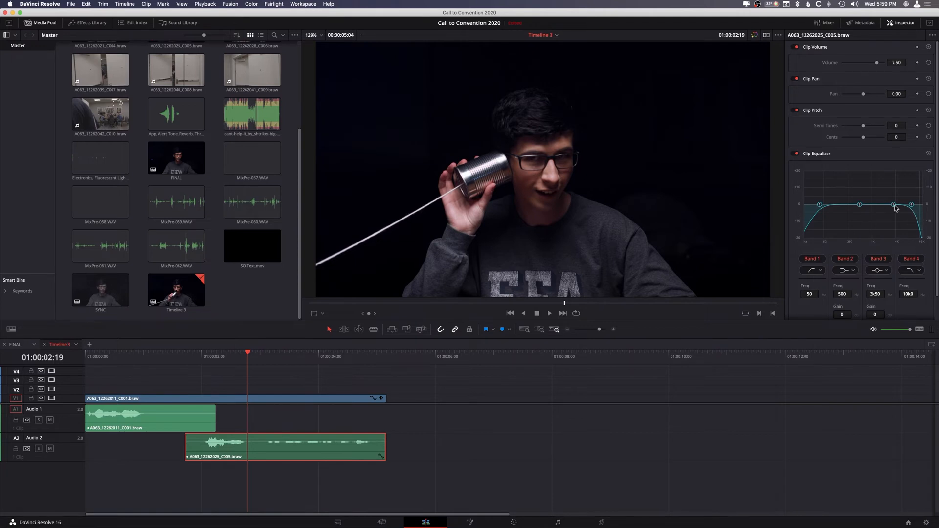
{"action": "left_click", "coordinate": [911, 270]}
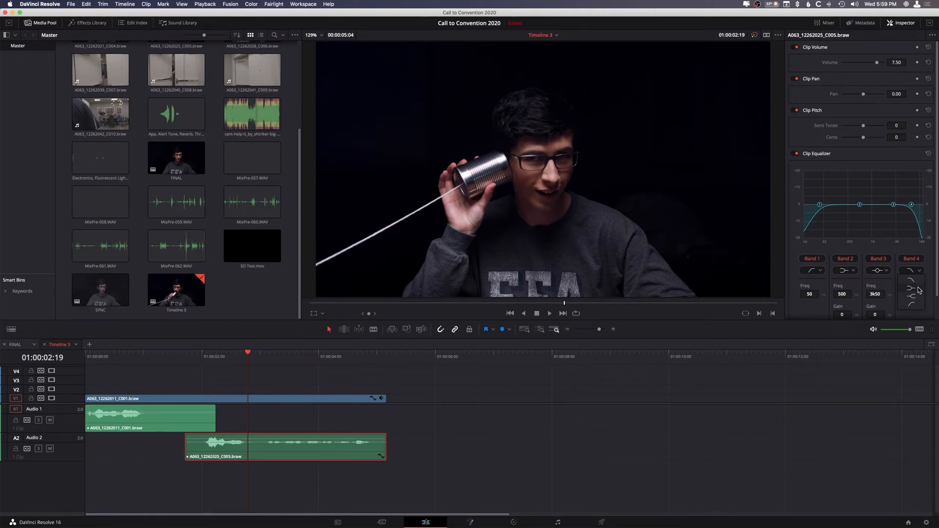
{"action": "left_click", "coordinate": [910, 270]}
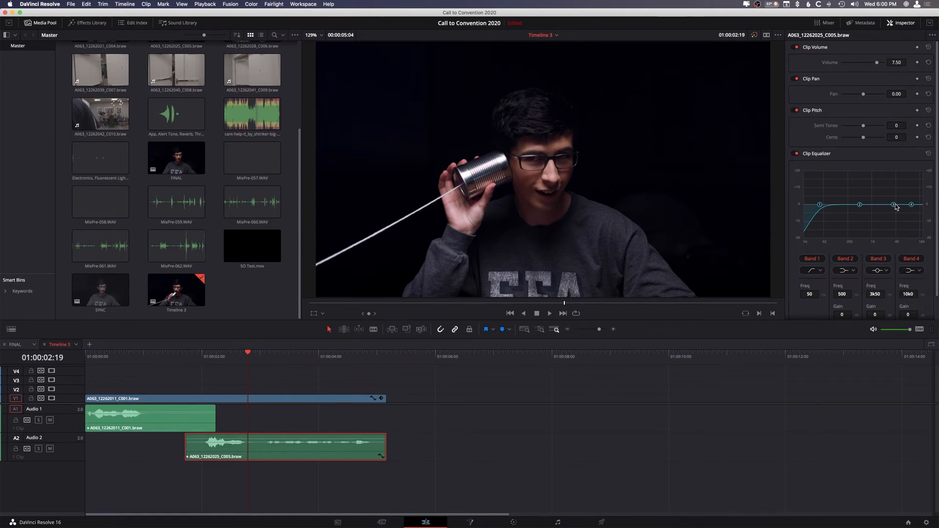
{"action": "mouse_move", "coordinate": [823, 209]}
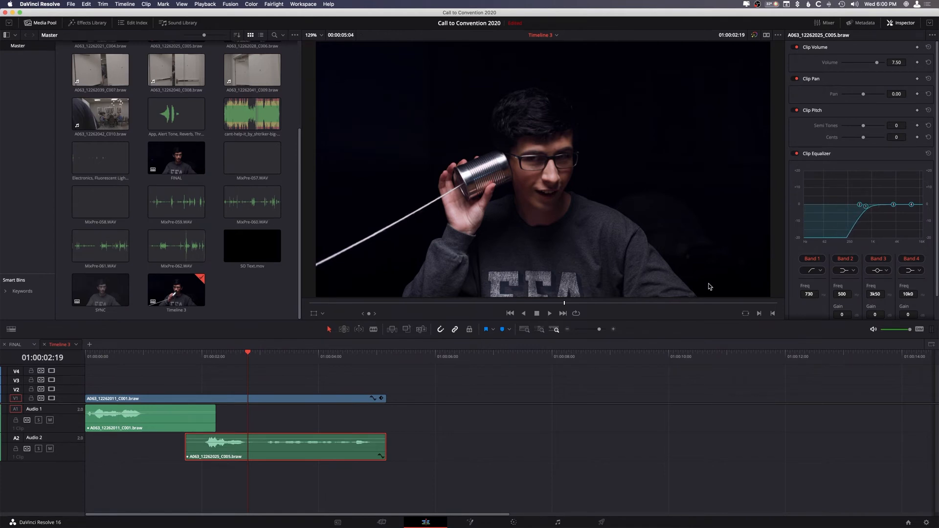
Scroll the Inspector down toward the clip volume and Band 1 frequency controls
{"action": "scroll", "scroll_direction": "down", "scroll_amount": 3}
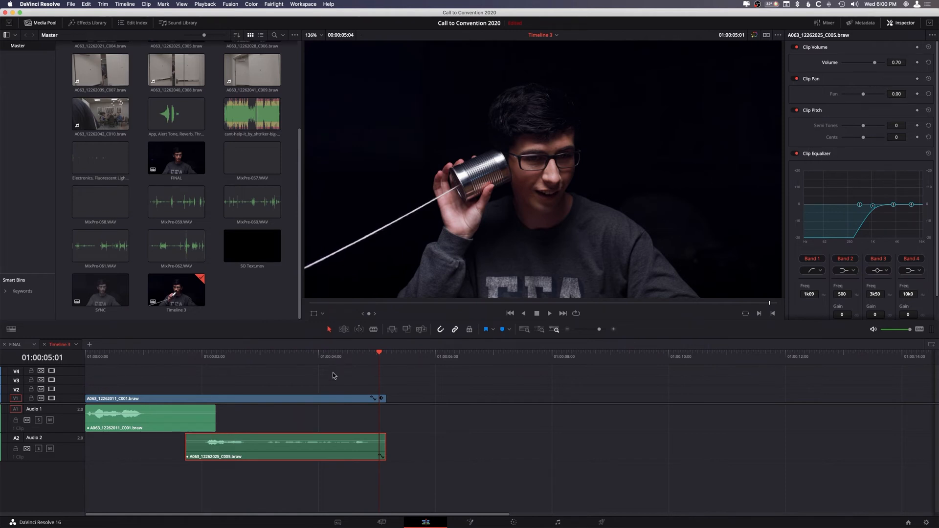
{"action": "mouse_move", "coordinate": [180, 361]}
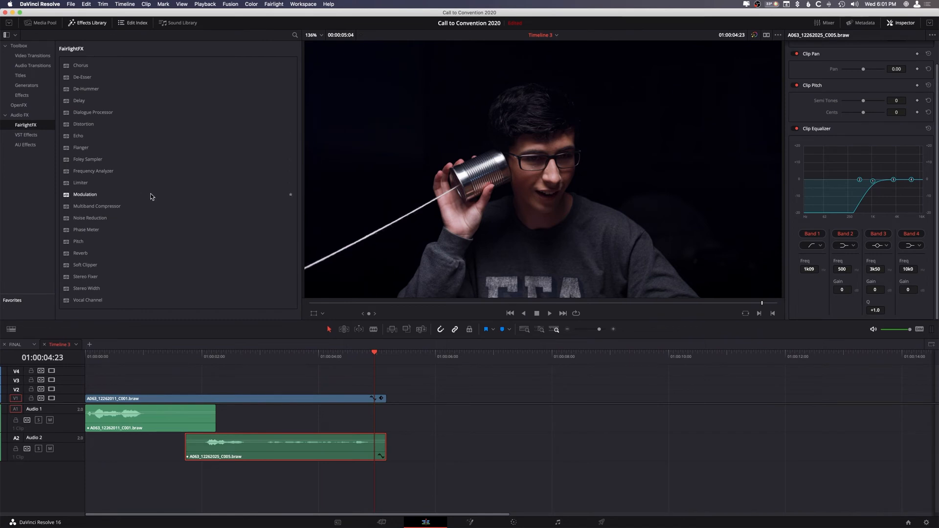
{"action": "mouse_move", "coordinate": [99, 128]}
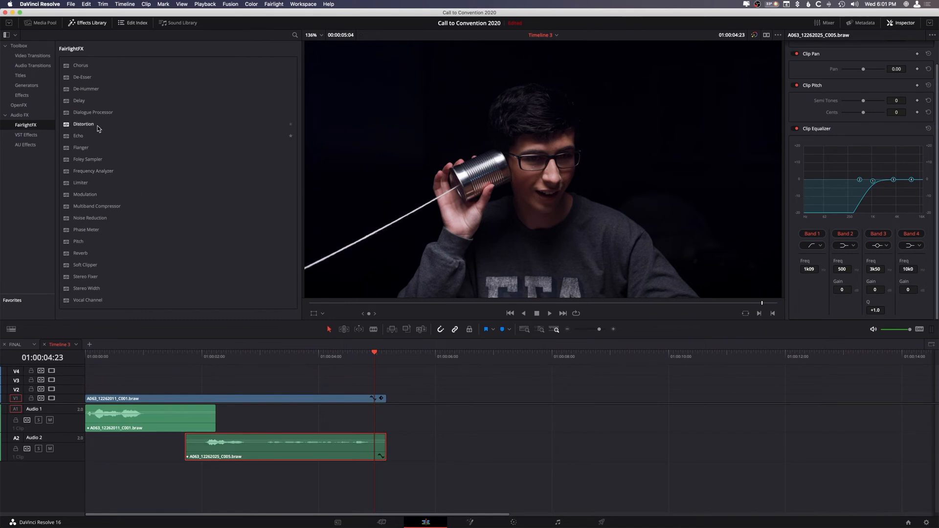
Apply FairlightFX Distortion with the LoFi Radio preset, level lowered to 72.3, and close its window
{"action": "double_click", "coordinate": [83, 124]}
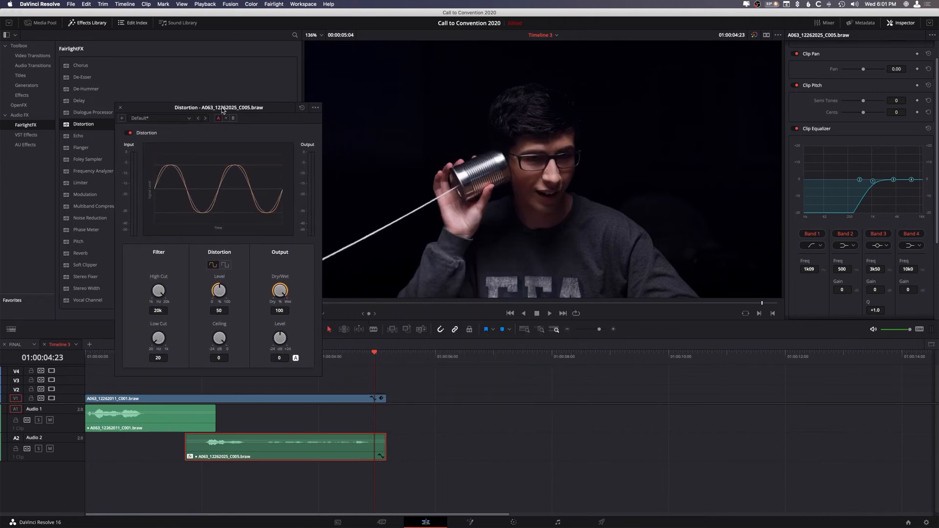
{"action": "left_click_drag", "start_coordinate": [218, 108], "coordinate": [268, 99]}
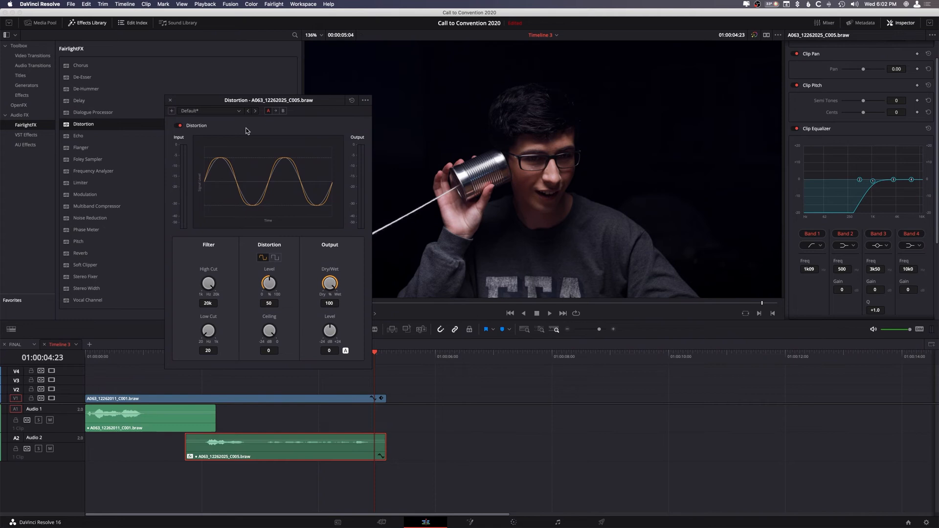
{"action": "mouse_move", "coordinate": [234, 159]}
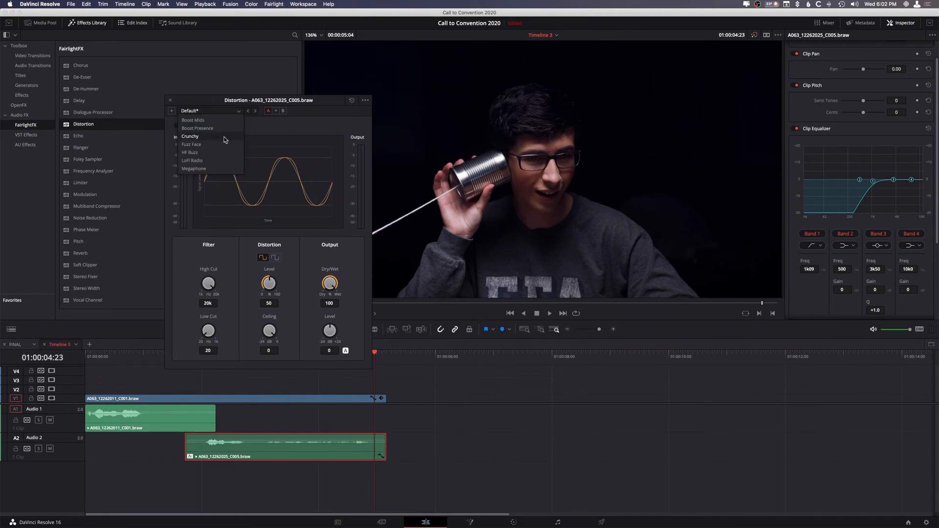
{"action": "left_click", "coordinate": [192, 160]}
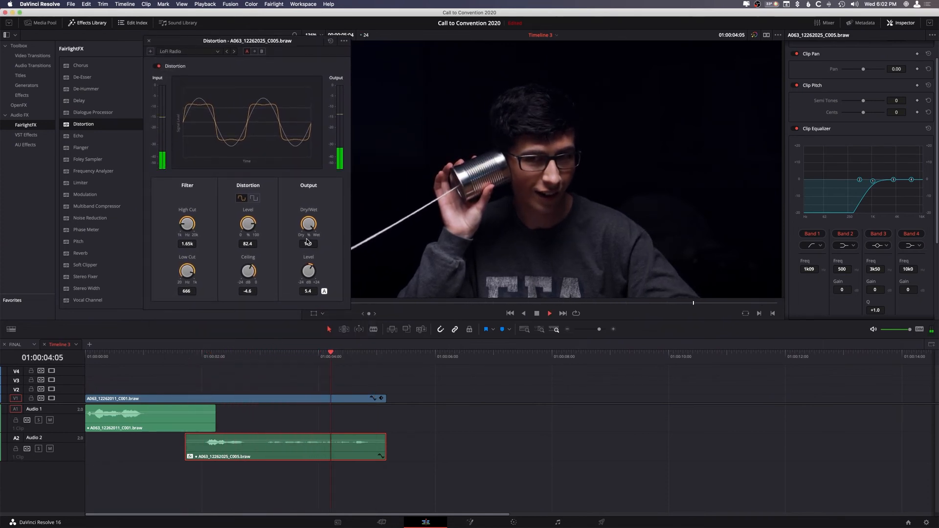
{"action": "left_click_drag", "start_coordinate": [308, 224], "coordinate": [308, 215]}
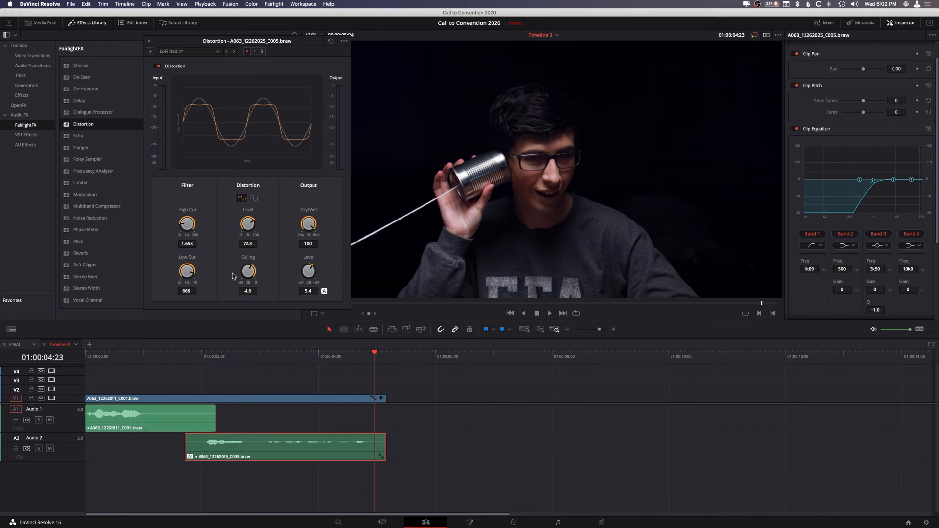
{"action": "left_click", "coordinate": [548, 313]}
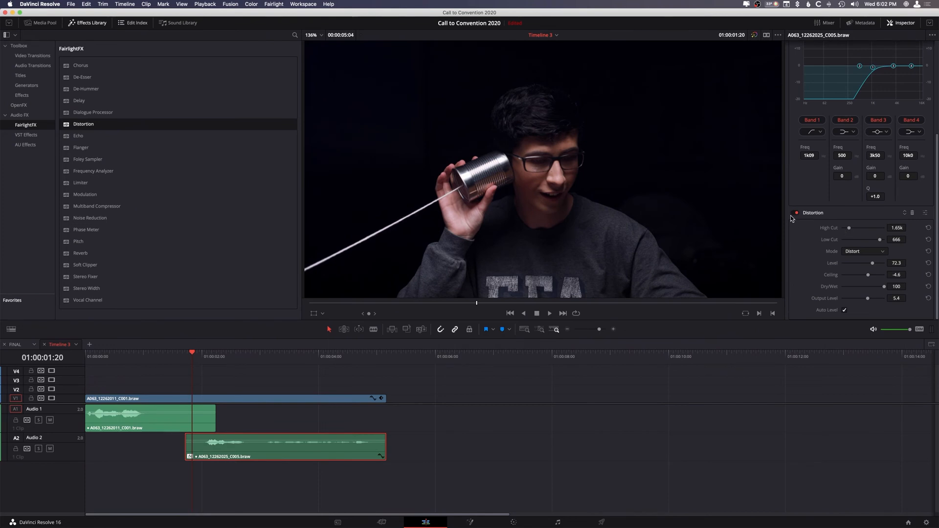
{"action": "left_click", "coordinate": [549, 313]}
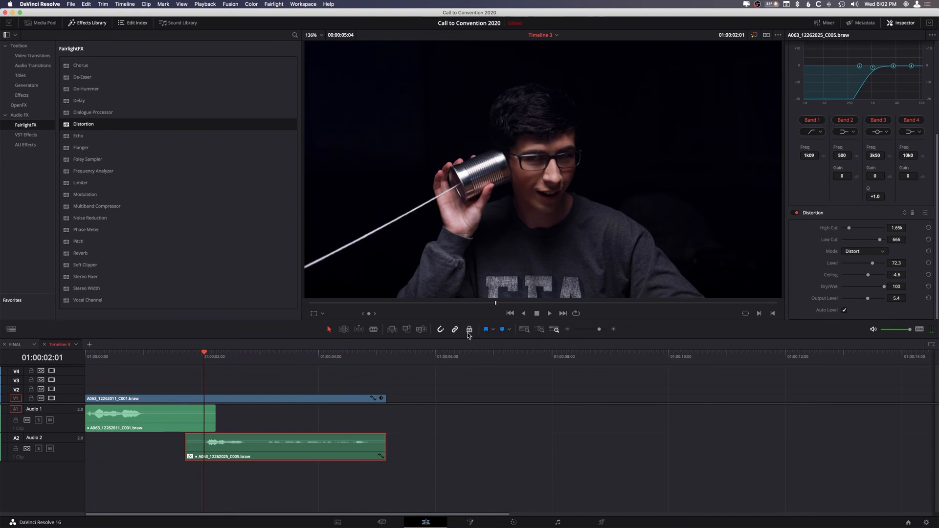
{"action": "mouse_move", "coordinate": [665, 321]}
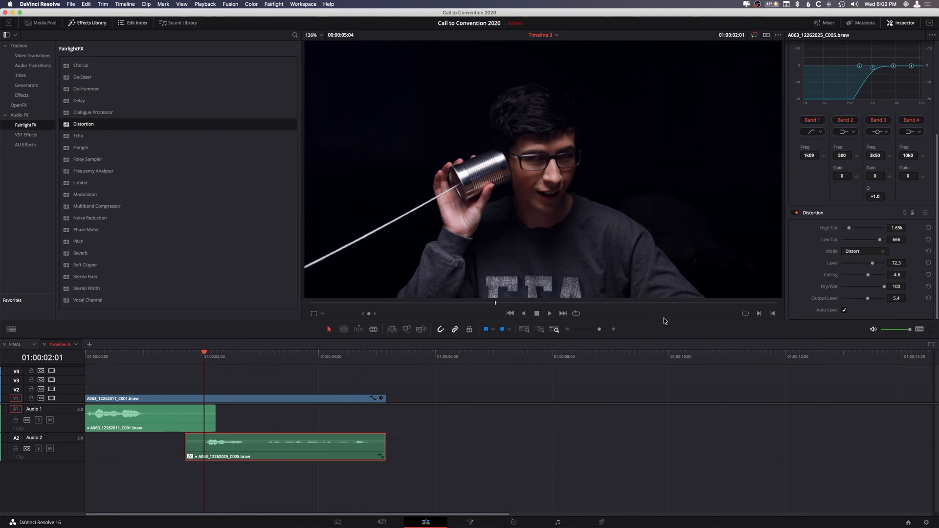
{"action": "mouse_move", "coordinate": [805, 239]}
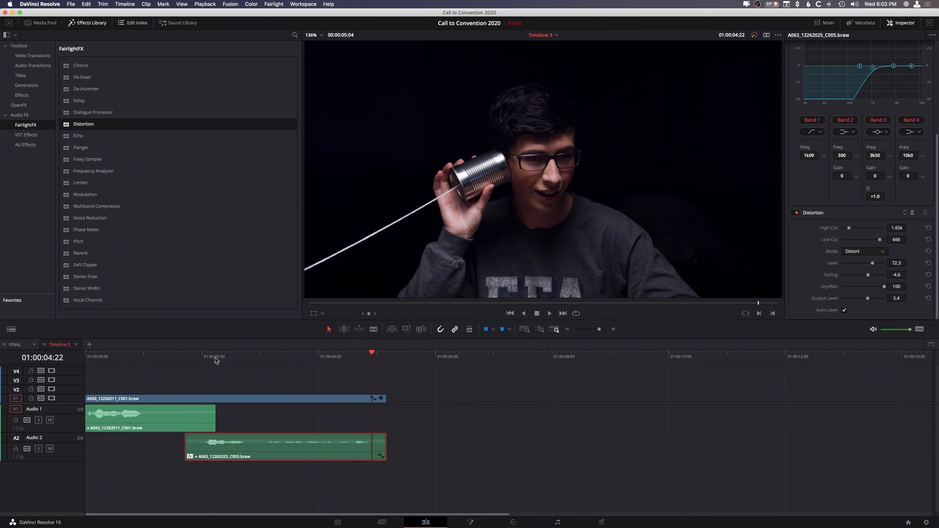
{"action": "mouse_move", "coordinate": [249, 388]}
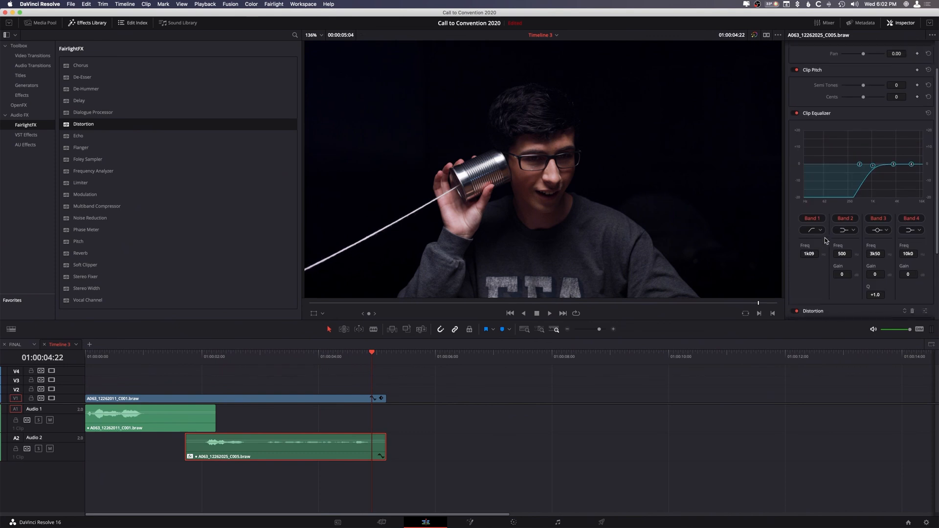
{"action": "scroll", "scroll_direction": "up", "scroll_amount": 3}
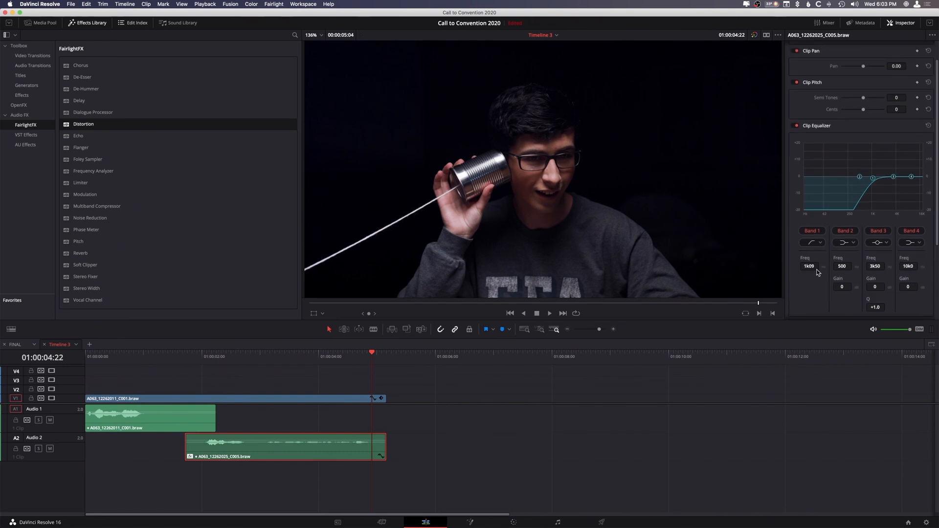
{"action": "mouse_move", "coordinate": [869, 169]}
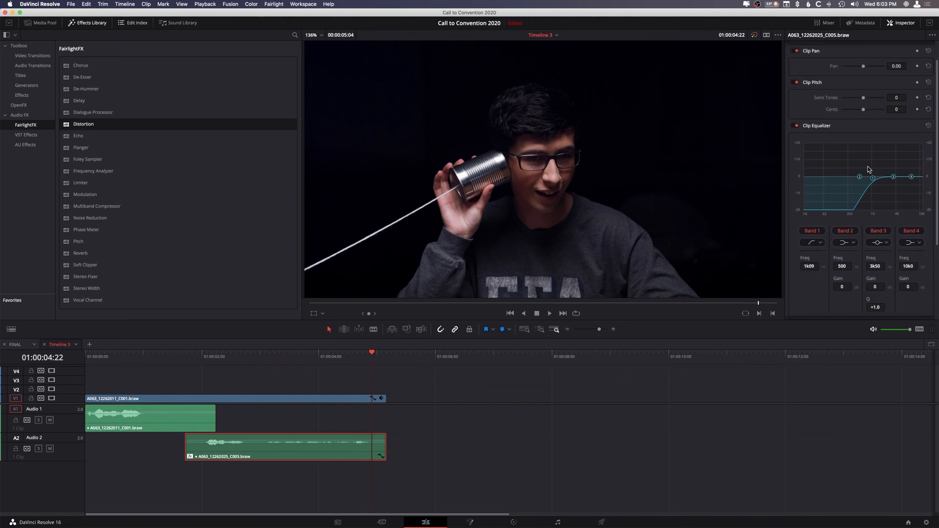
{"action": "mouse_move", "coordinate": [869, 169]}
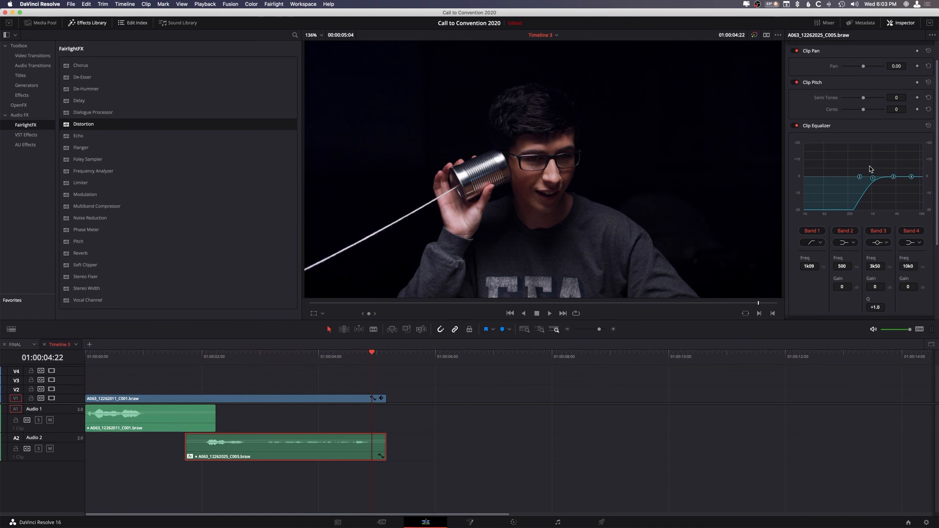